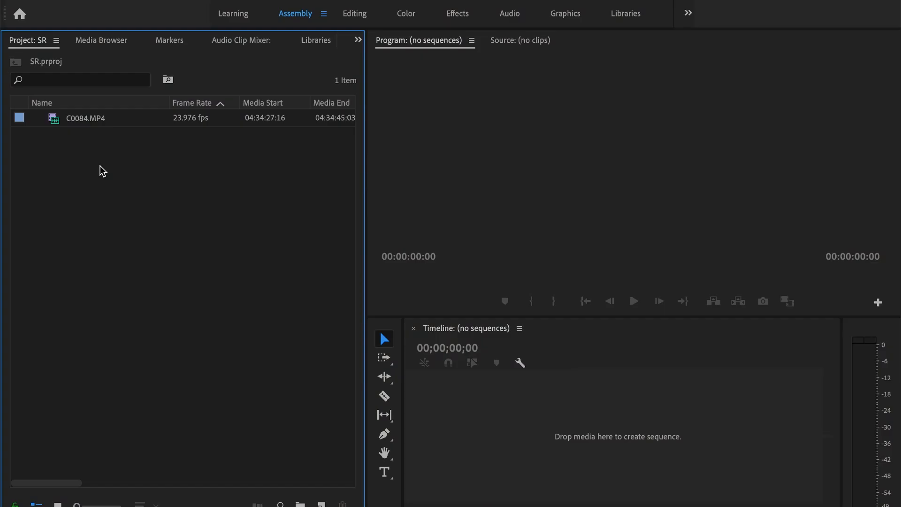
- Build a C0084 sequence from the C0084.MP4 clip
click(85, 117)
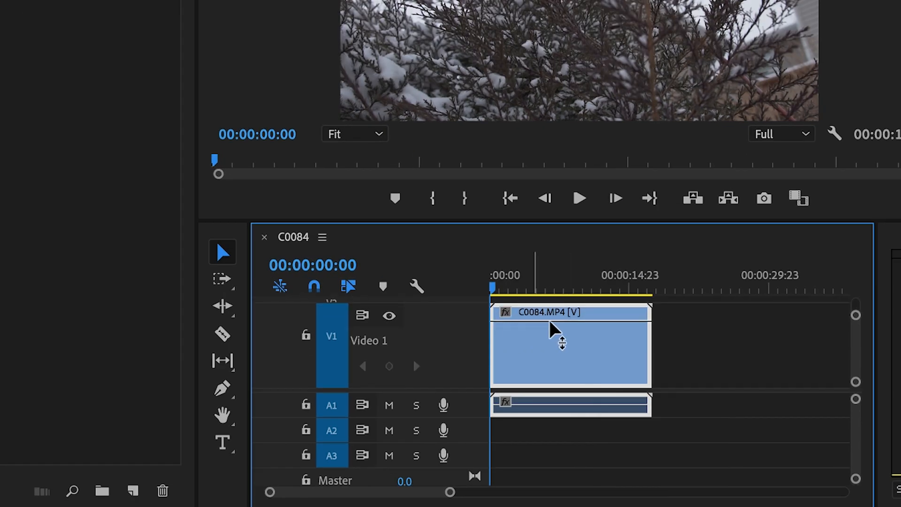
- Show the Time Remapping speed line on the C0084.MP4 clip
click(505, 312)
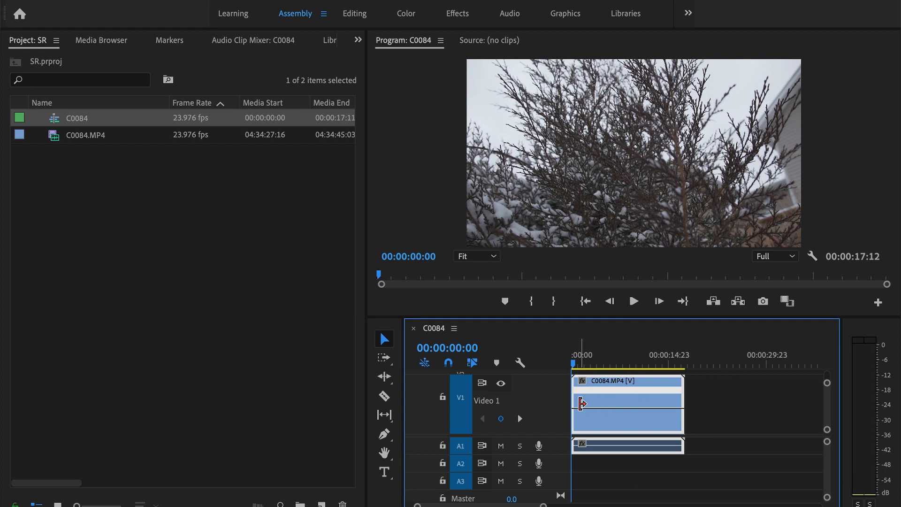
- Add a speed keyframe near 00:00:02:13 with the Pen tool
click(384, 434)
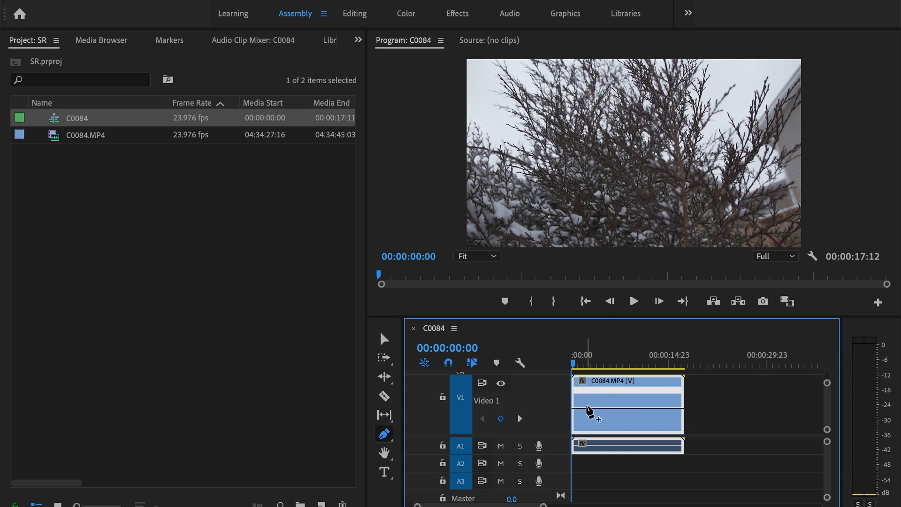
click(589, 354)
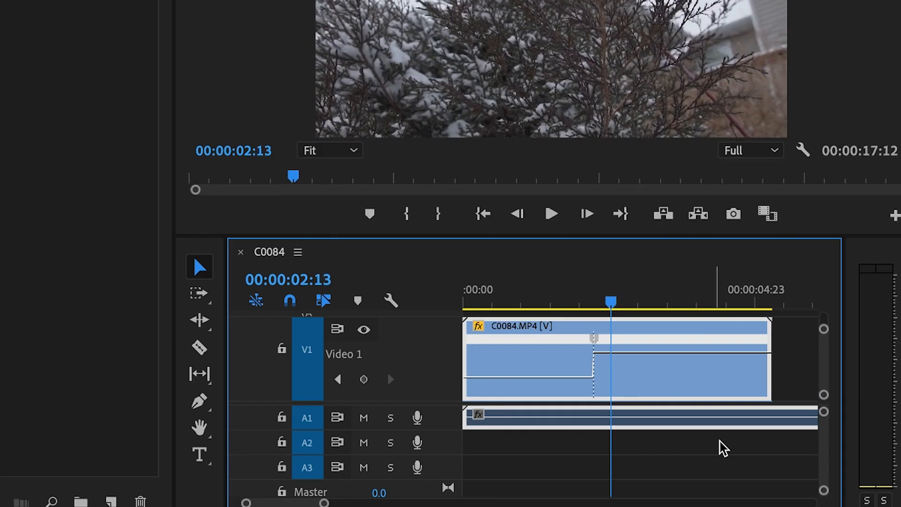
- Add a second speed keyframe to confine the faster stretch before 00:00:02:12
click(199, 402)
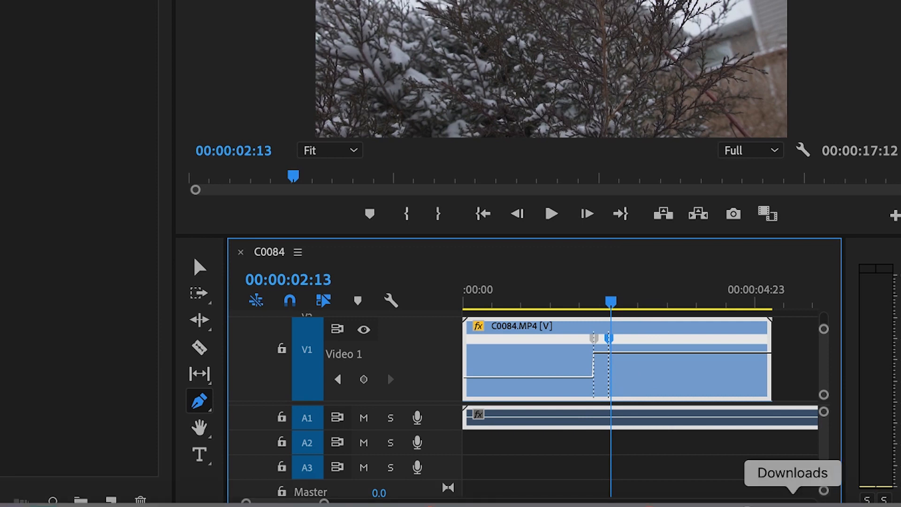
click(199, 267)
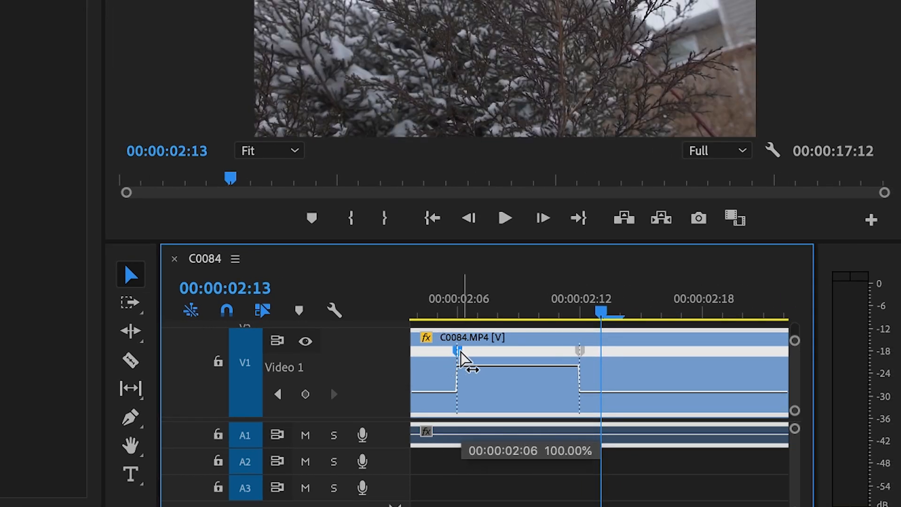
- Split the first speed keyframe into a gradual ramp up to 500%
drag(457, 353, 502, 366)
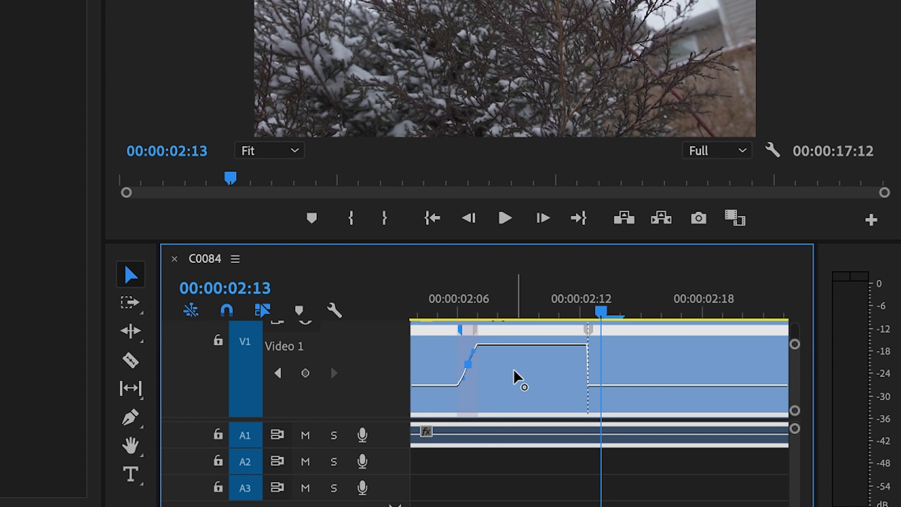
mouse_move(528, 394)
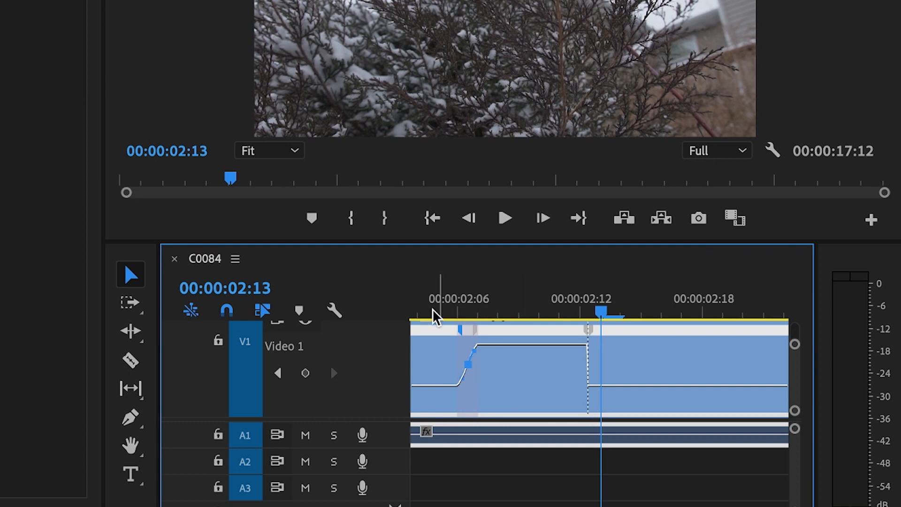
mouse_move(454, 377)
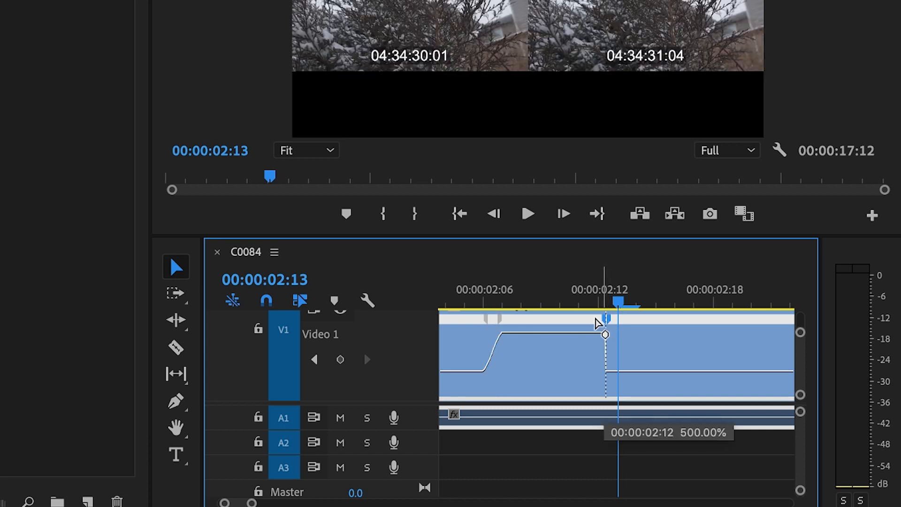
- Split the second keyframe and curve it into a smooth ramp down to 100%
drag(605, 333, 591, 336)
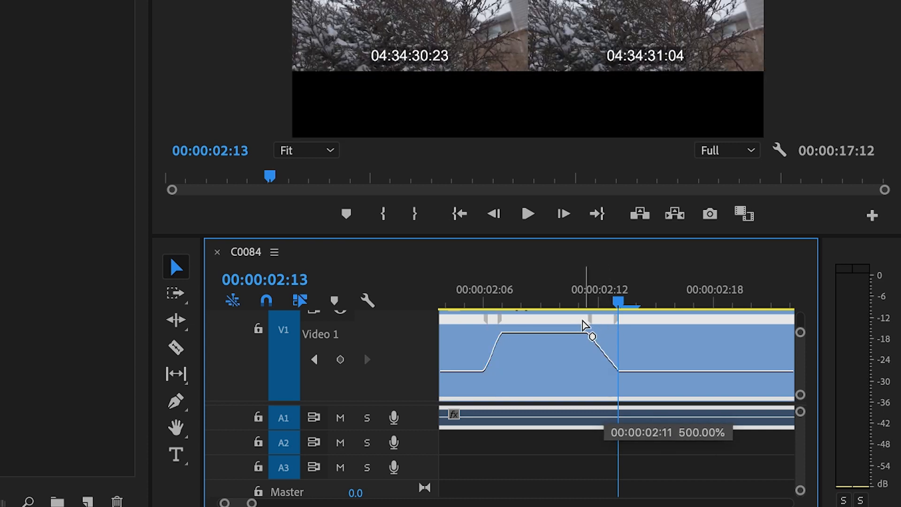
drag(592, 336, 604, 351)
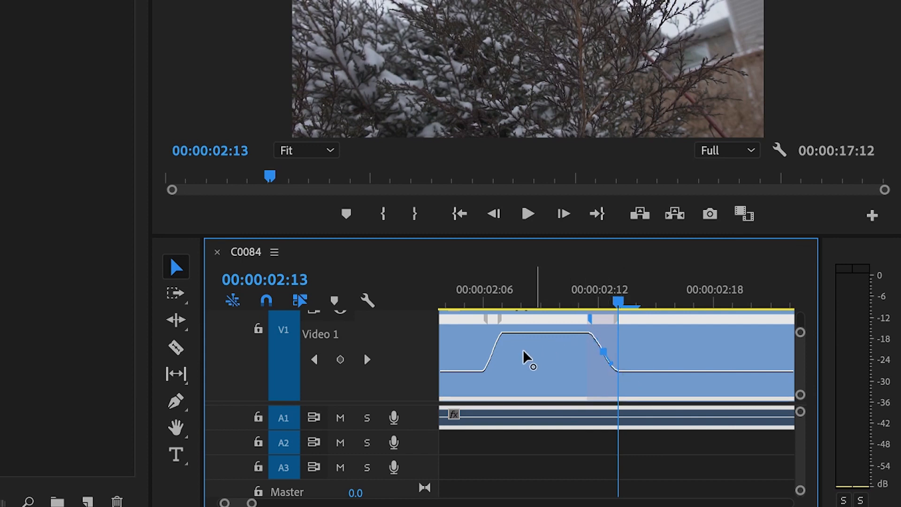
mouse_move(537, 353)
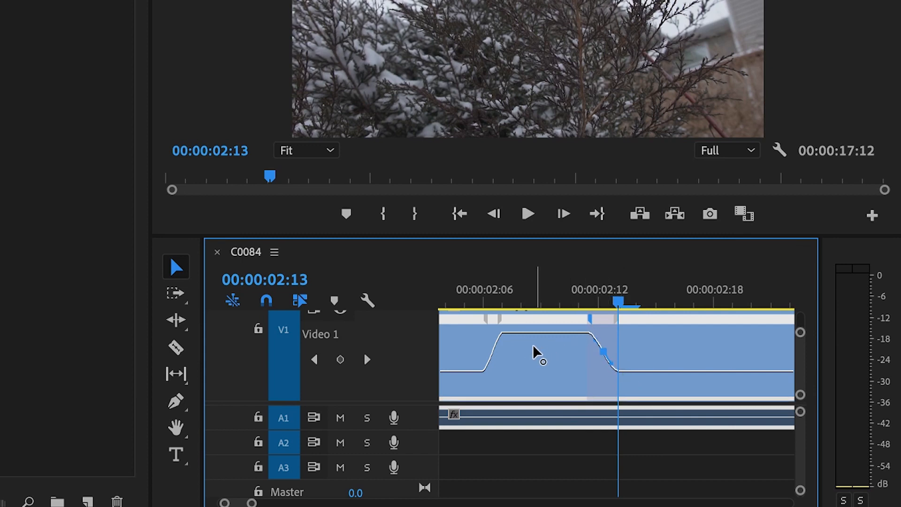